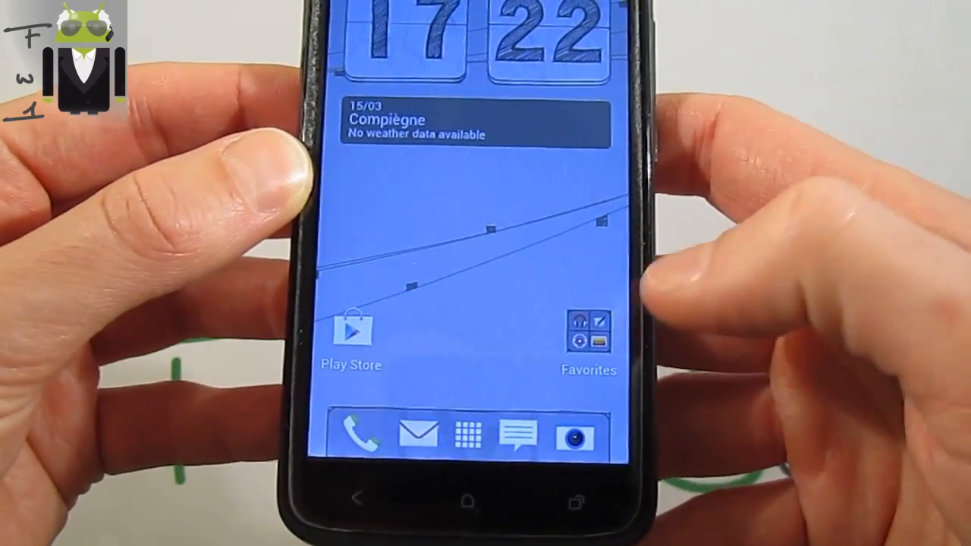
Step: Close the Music folder and pull down the notification shade showing Friday 15 March 2013
{"action": "left_click", "coordinate": [588, 330]}
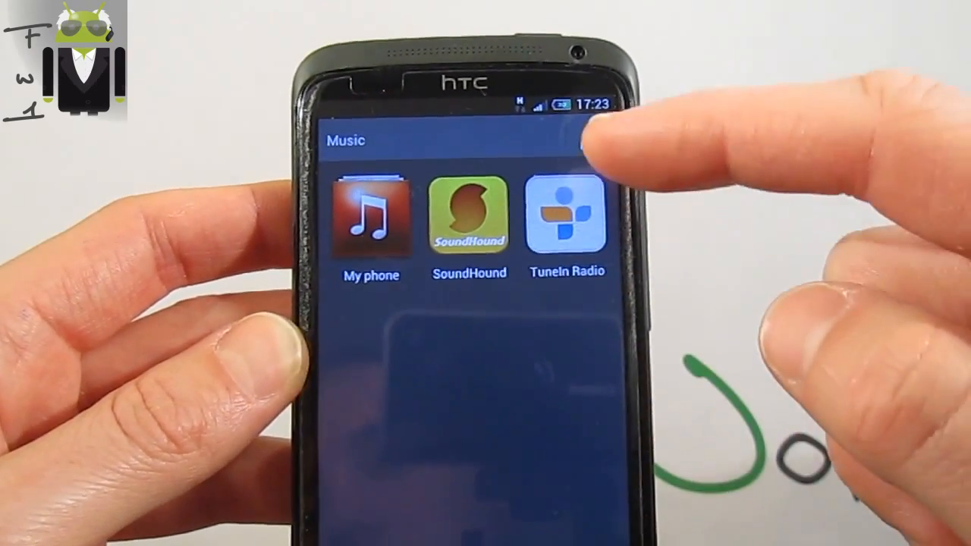
{"action": "left_click", "coordinate": [599, 144]}
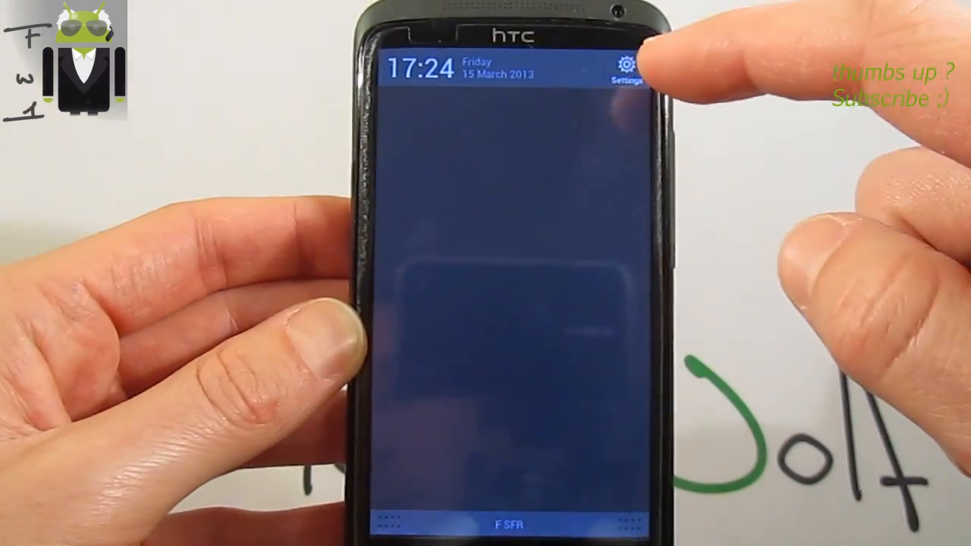
Step: View the Power settings showing 28% battery and Fast boot enabled, then return to Settings
{"action": "left_click", "coordinate": [626, 64]}
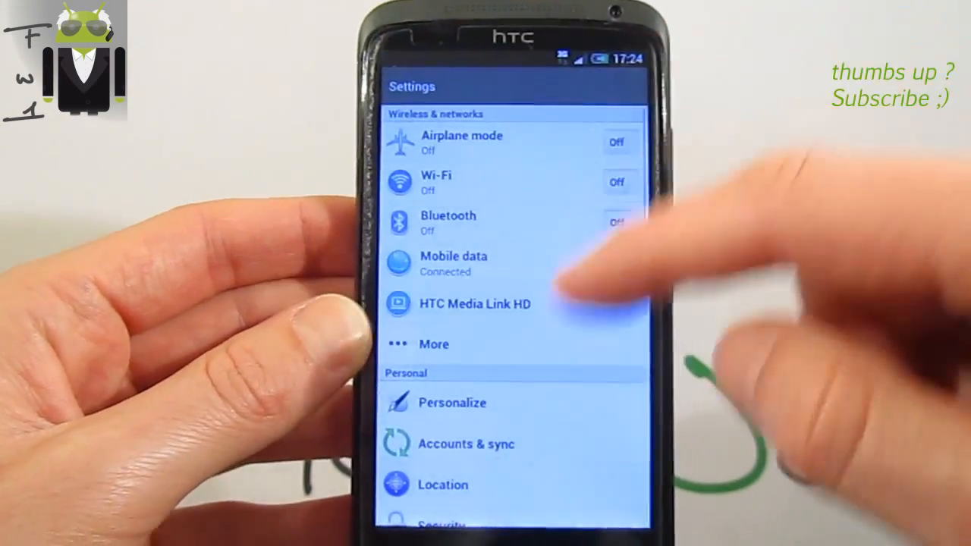
{"action": "scroll", "scroll_direction": "down", "scroll_amount": 3}
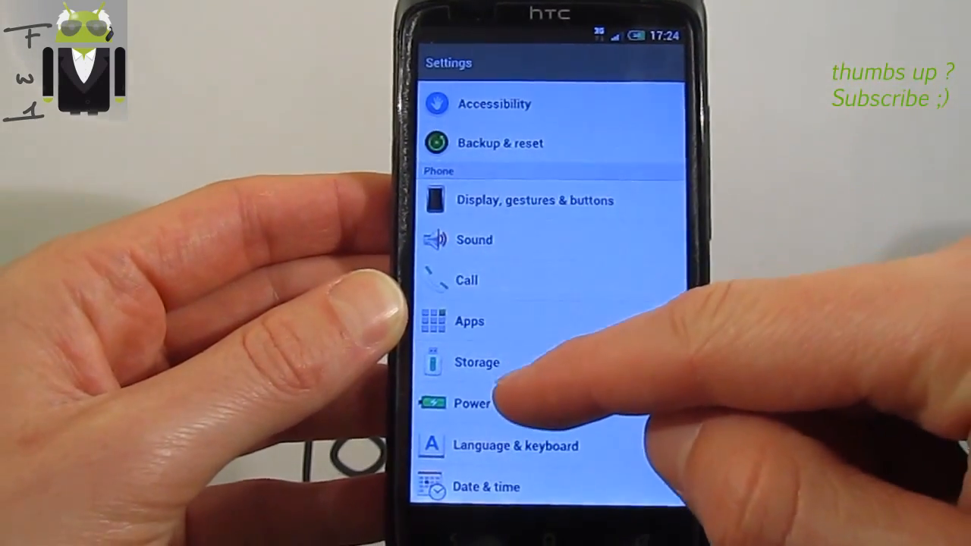
{"action": "left_click", "coordinate": [470, 403]}
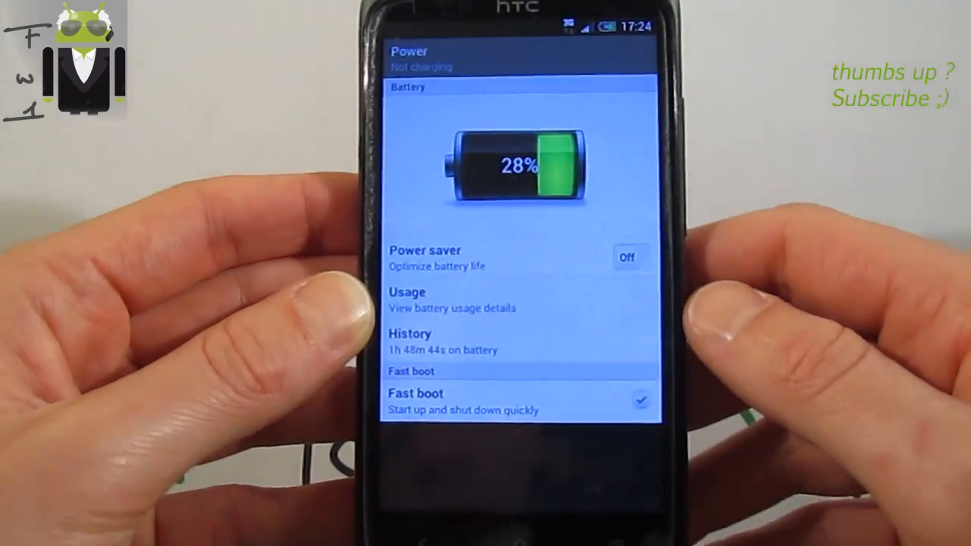
{"action": "left_click", "coordinate": [409, 342]}
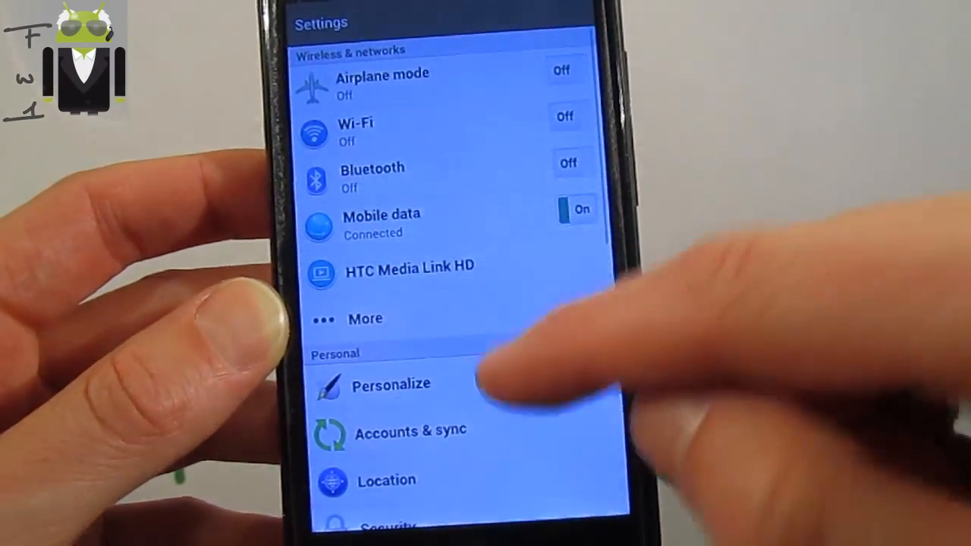
Step: View the Personalize page with Scene, Skin and Wallpaper, then open the Compiègne Weather app
{"action": "left_click", "coordinate": [391, 384]}
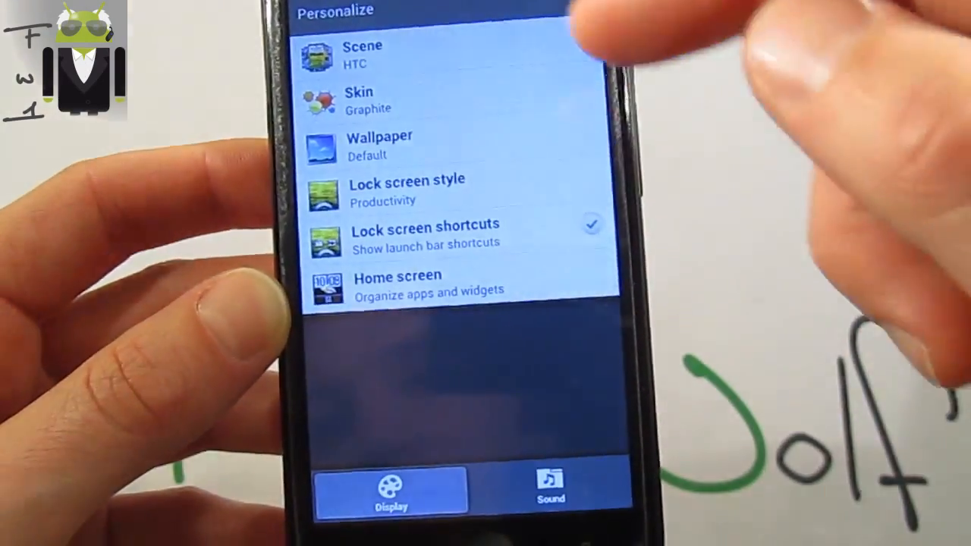
{"action": "left_click", "coordinate": [363, 53]}
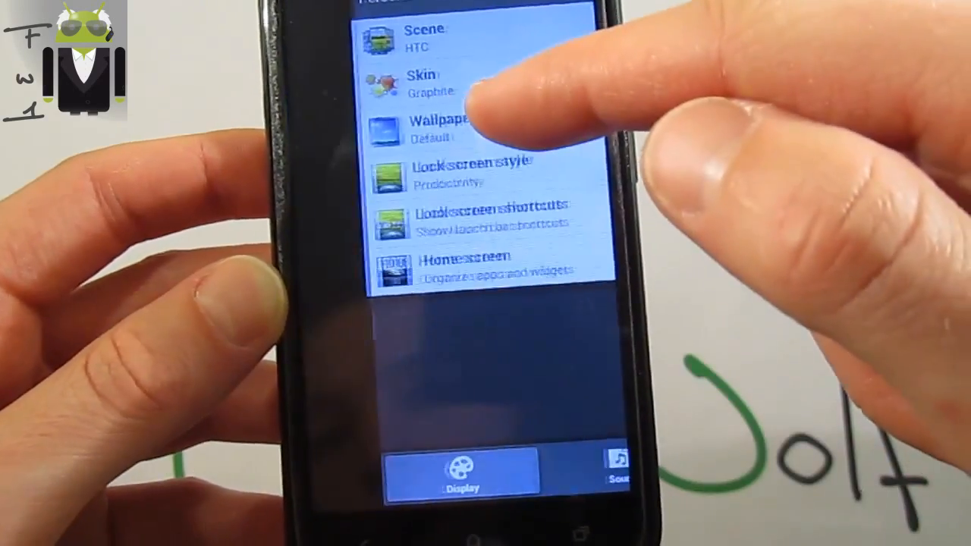
{"action": "left_click", "coordinate": [422, 82]}
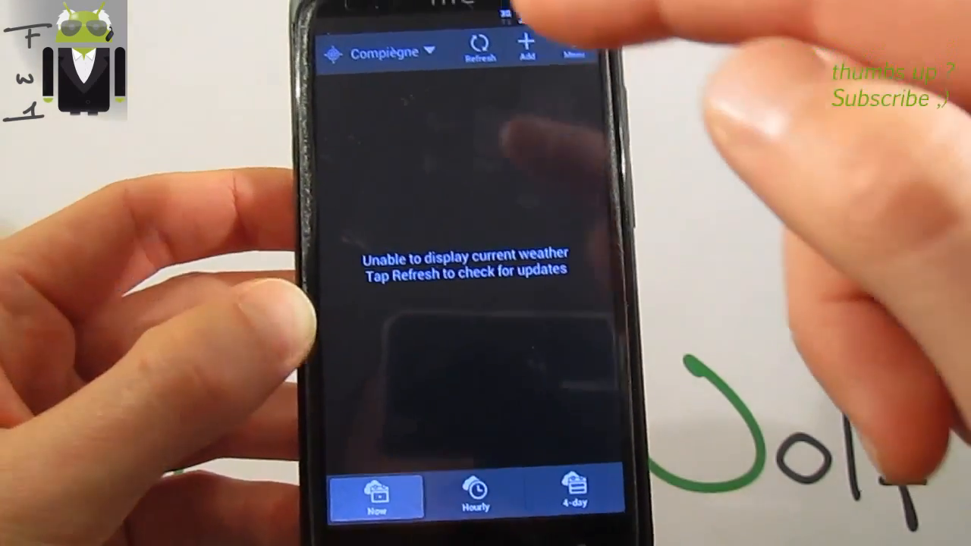
Step: Refresh the weather to 5°C with intermittent clouds, then open the All apps drawer
{"action": "left_click", "coordinate": [478, 45]}
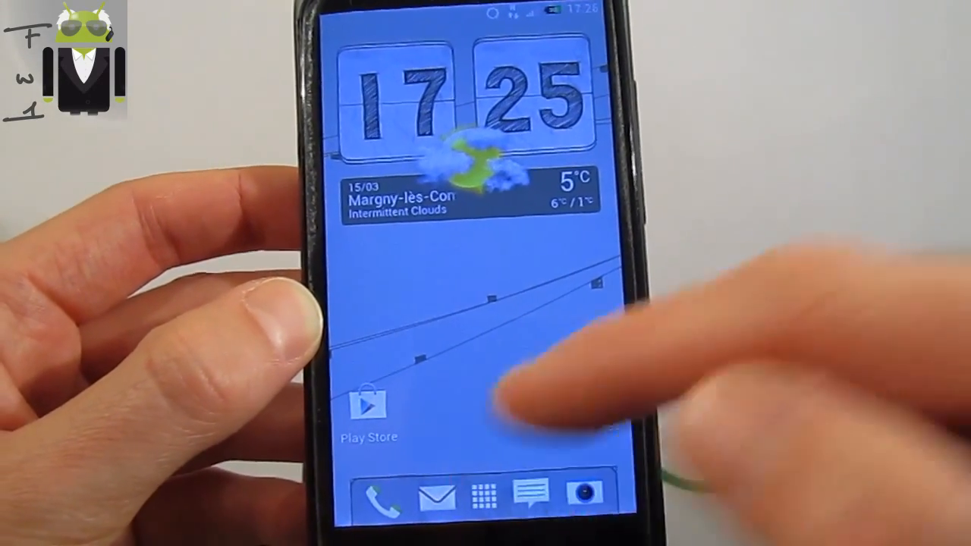
{"action": "left_click", "coordinate": [485, 496]}
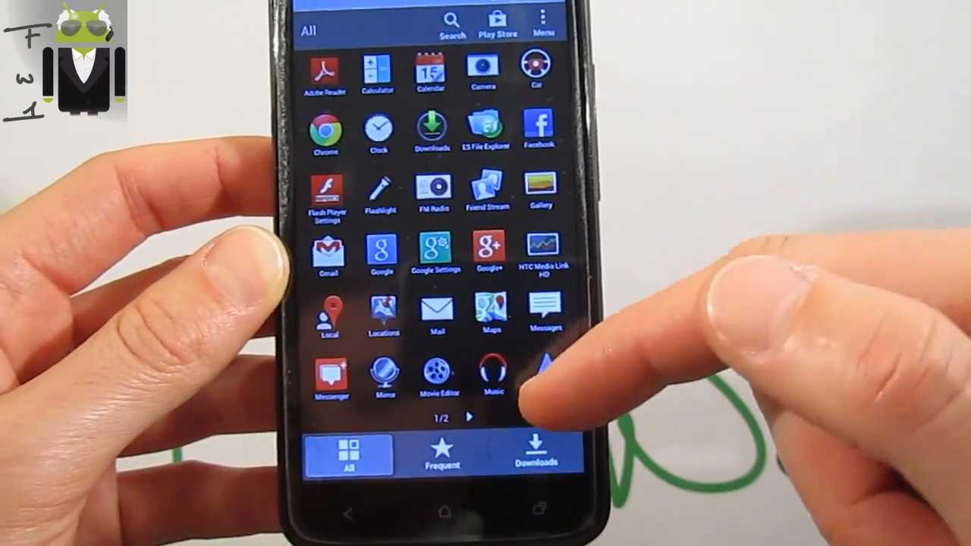
Step: Launch Seeder from app drawer page 2, allow Superuser access and dismiss its tip
{"action": "scroll", "scroll_direction": "left", "scroll_amount": 3}
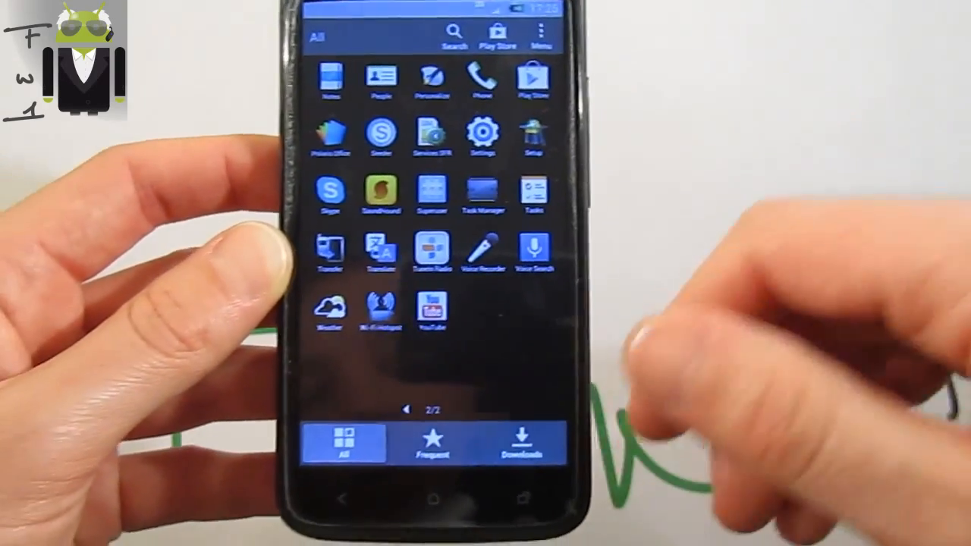
{"action": "left_click", "coordinate": [381, 132]}
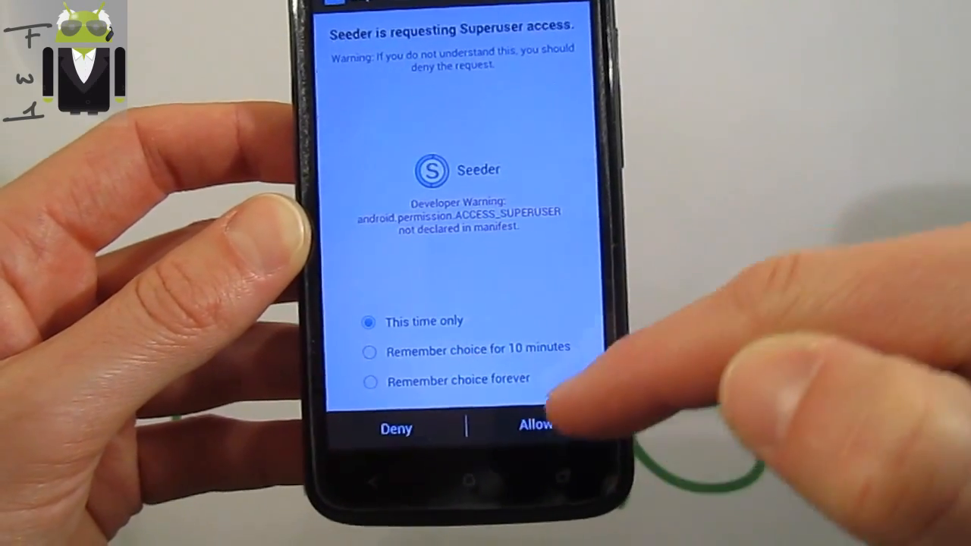
{"action": "left_click", "coordinate": [535, 424]}
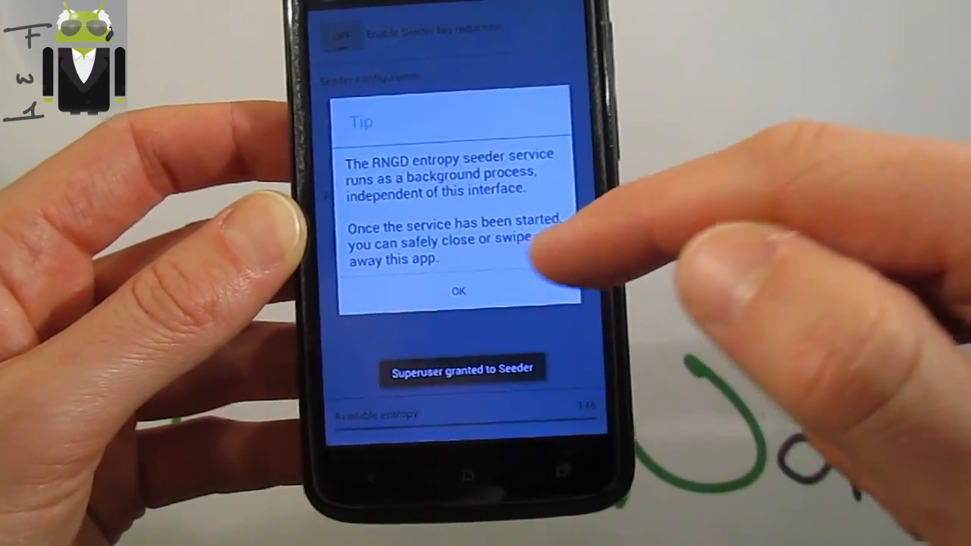
{"action": "left_click", "coordinate": [458, 291]}
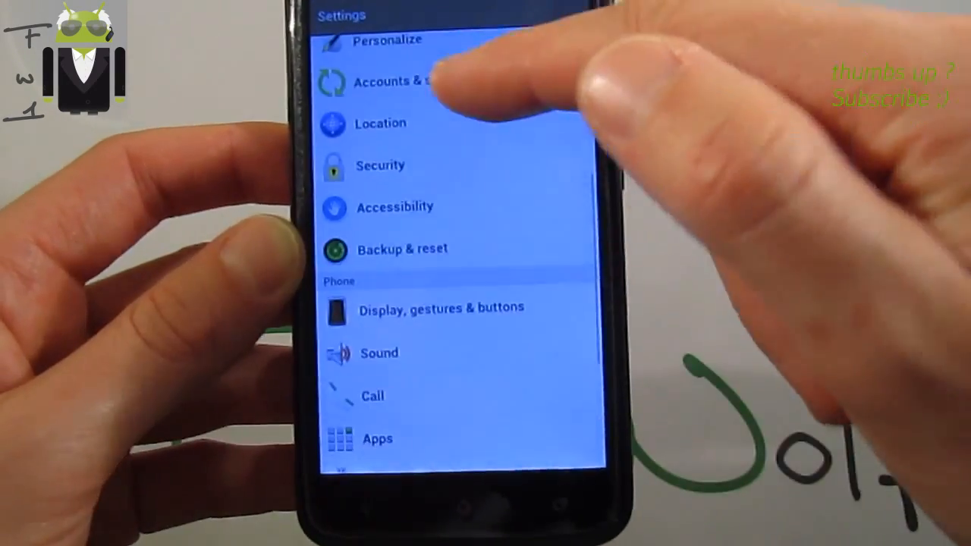
Step: Open Display, gestures & buttons settings, then the All Widgets picker
{"action": "left_click", "coordinate": [441, 307]}
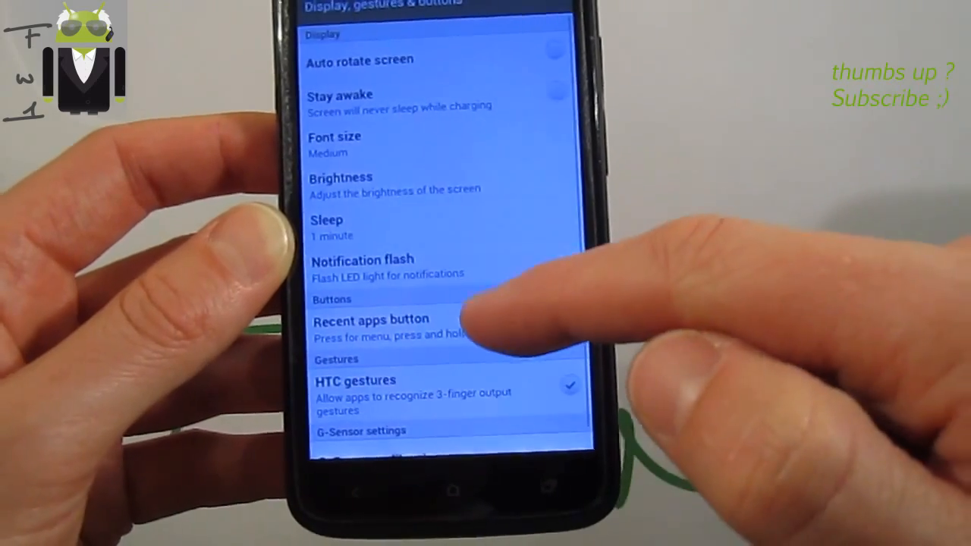
{"action": "left_click", "coordinate": [370, 319]}
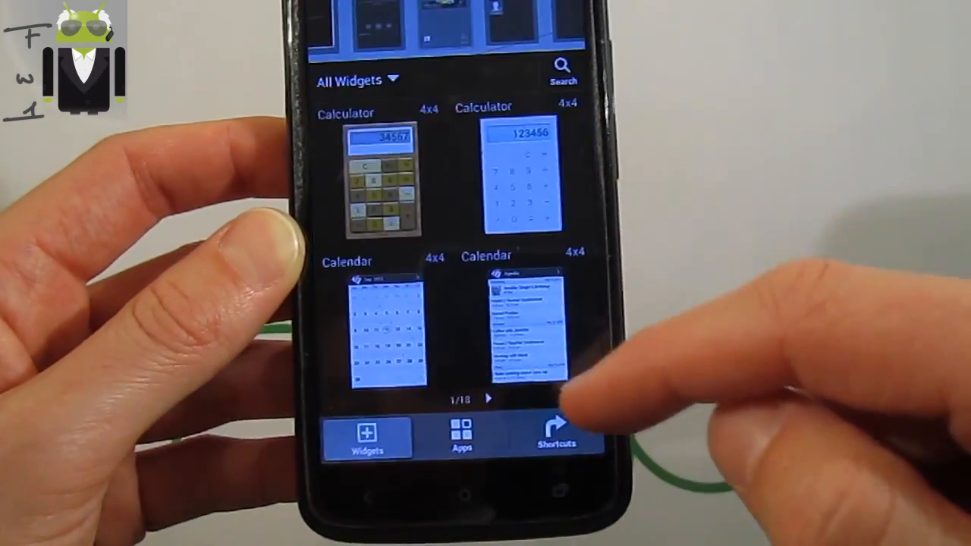
Step: Swipe out of the widget picker toward the full apps list
{"action": "scroll", "scroll_direction": "left", "scroll_amount": 3}
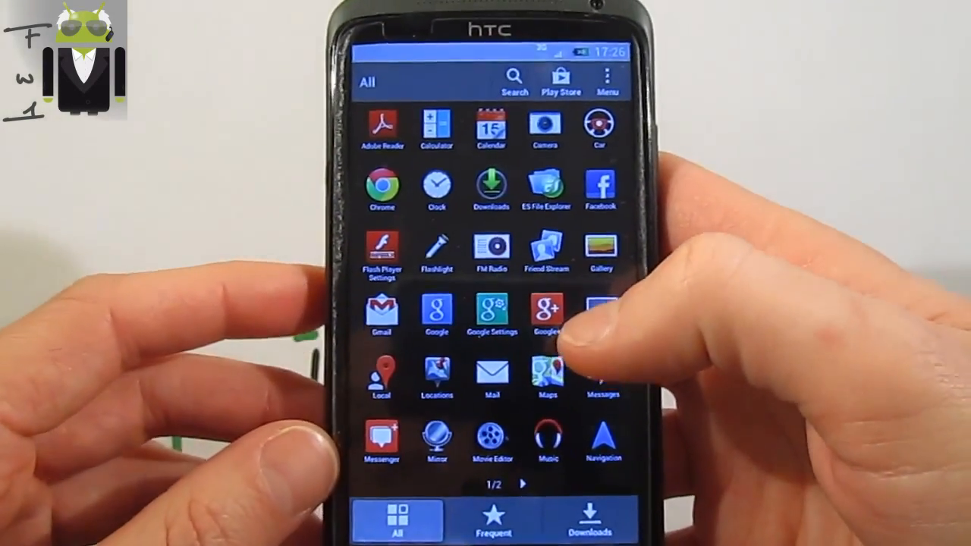
{"action": "scroll", "scroll_direction": "left", "scroll_amount": 3}
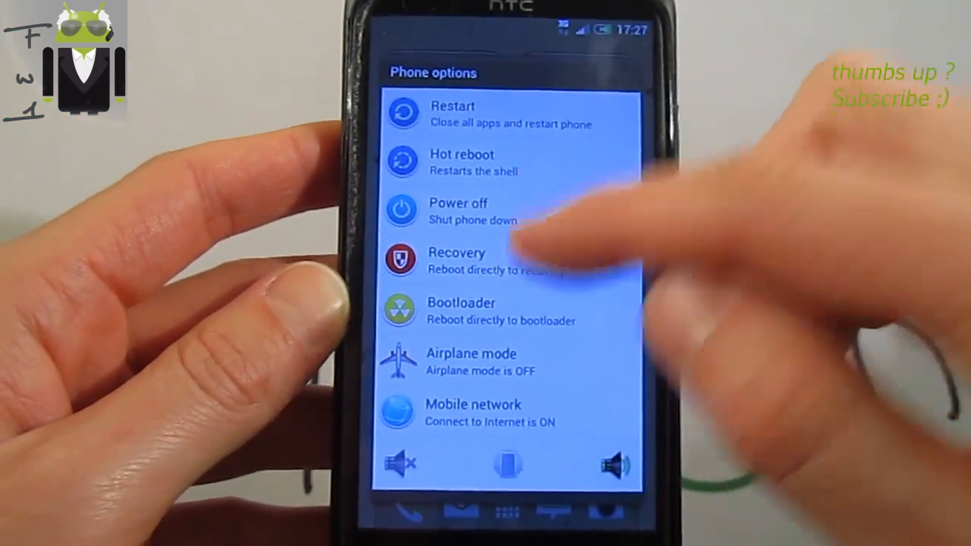
Step: Choose Recovery from Phone options to reboot into ClockworkMod Recovery v5.8.4.0
{"action": "left_click", "coordinate": [452, 114]}
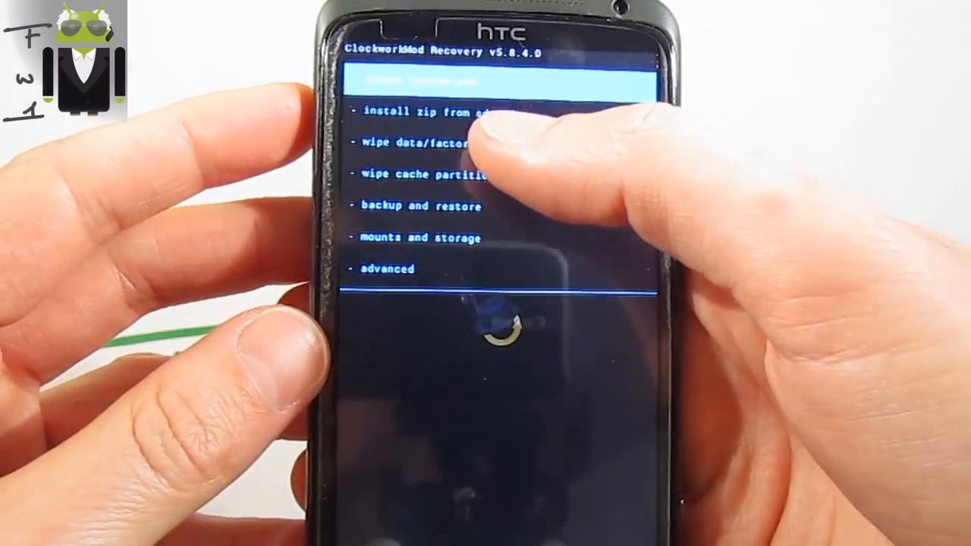
Step: Choose 'install zip from sdcard' to launch the InsertCoin AROMA installer
{"action": "left_click", "coordinate": [424, 143]}
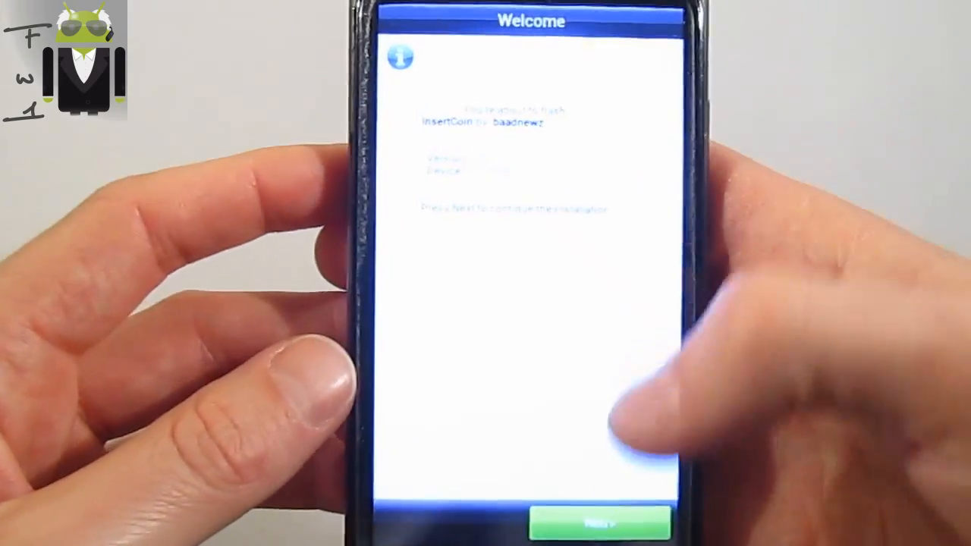
Step: Accept the InsertCoin Terms of Use and skip the changelog to Pre-Flash Options
{"action": "left_click", "coordinate": [599, 524]}
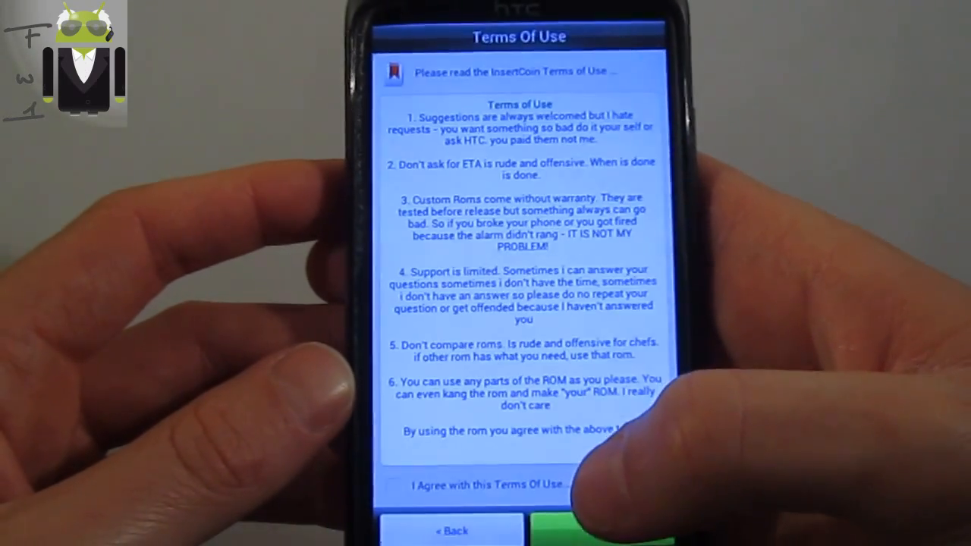
{"action": "left_click", "coordinate": [392, 485]}
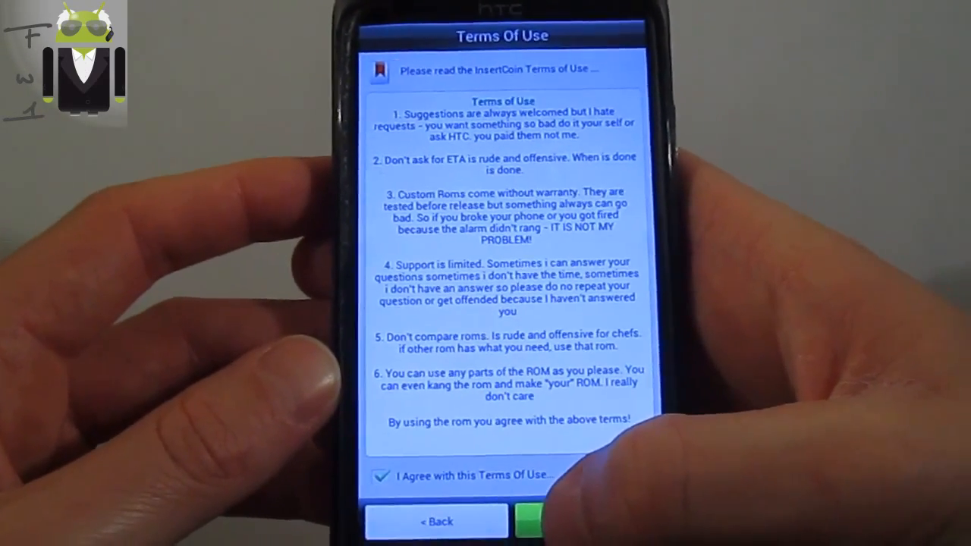
{"action": "left_click", "coordinate": [540, 521]}
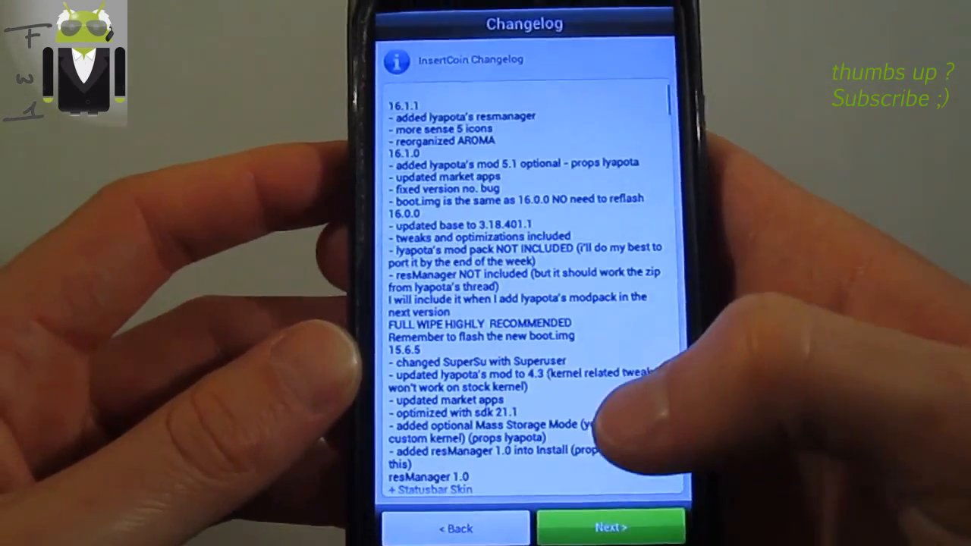
{"action": "left_click", "coordinate": [611, 527]}
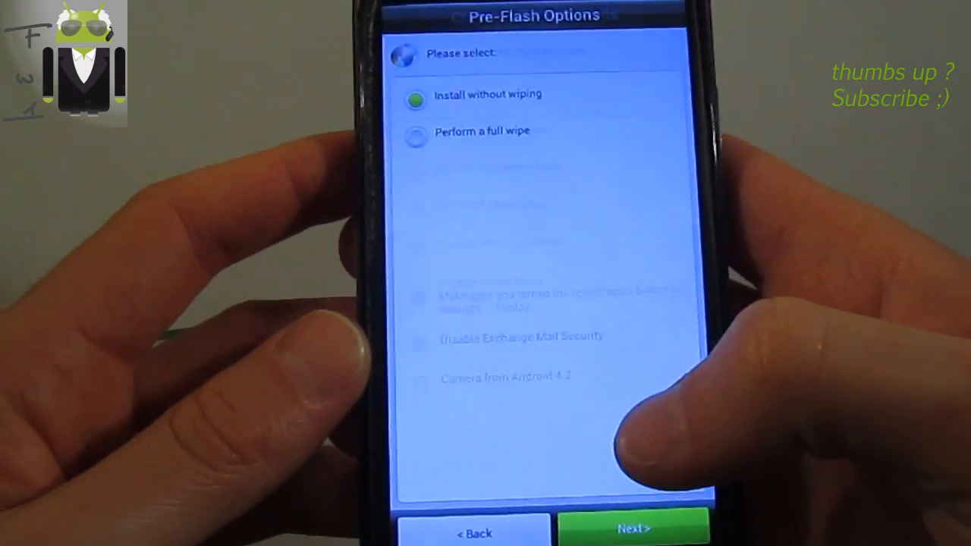
Step: Continue with 'Install without wiping' and leave all optional tweaks unticked
{"action": "left_click", "coordinate": [633, 529]}
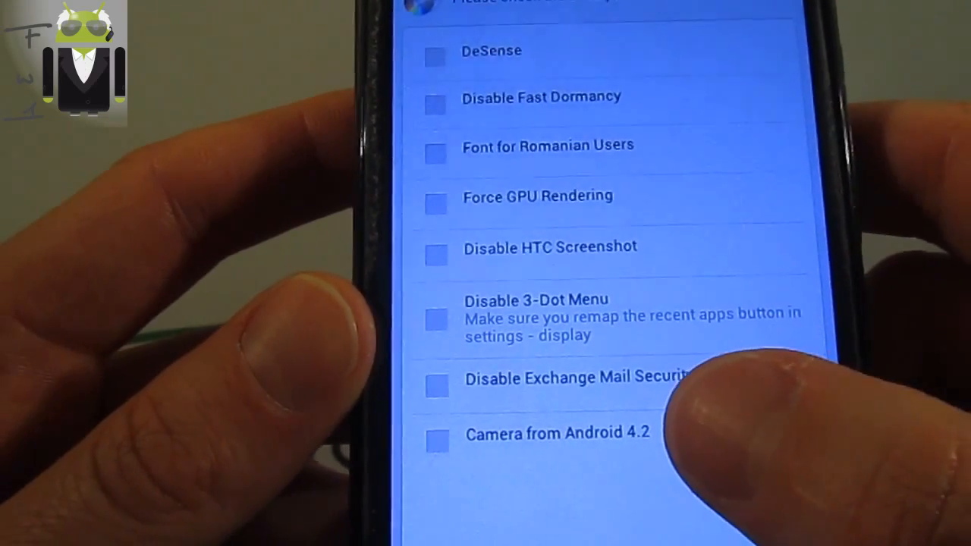
{"action": "left_click", "coordinate": [436, 441]}
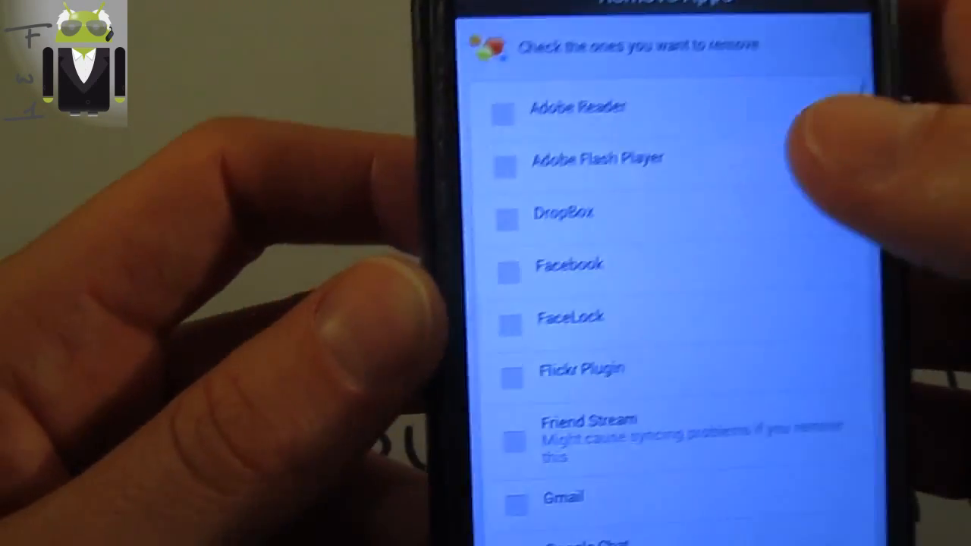
Step: Scroll past the Remove Apps list unchecked and keep battery skin at 'Don't Change'
{"action": "scroll", "scroll_direction": "down", "scroll_amount": 3}
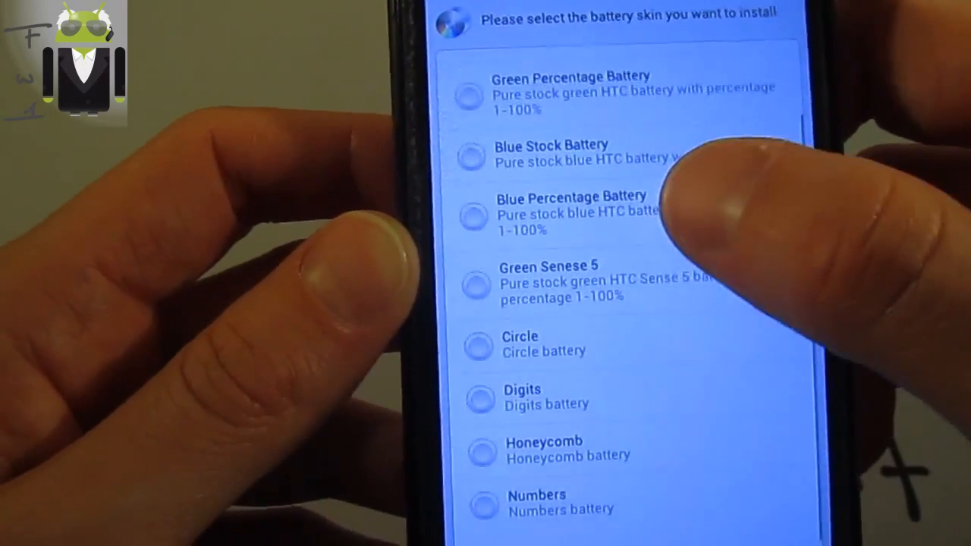
{"action": "scroll", "scroll_direction": "down", "scroll_amount": 3}
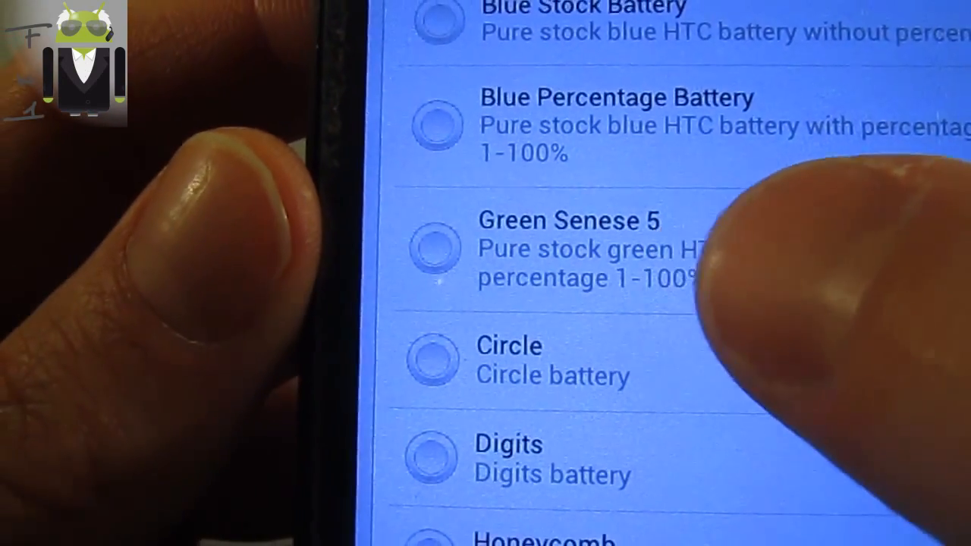
{"action": "scroll", "scroll_direction": "down", "scroll_amount": 3}
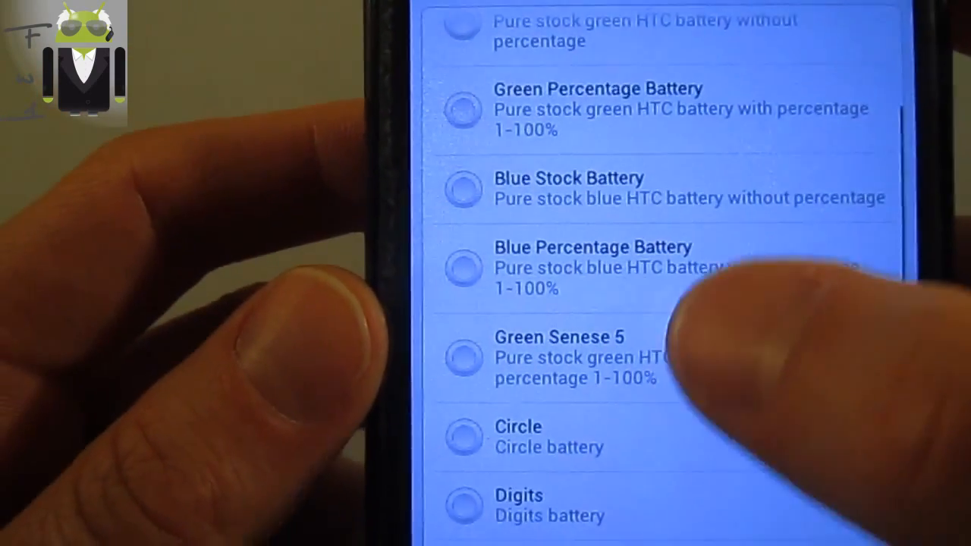
{"action": "scroll", "scroll_direction": "down", "scroll_amount": 3}
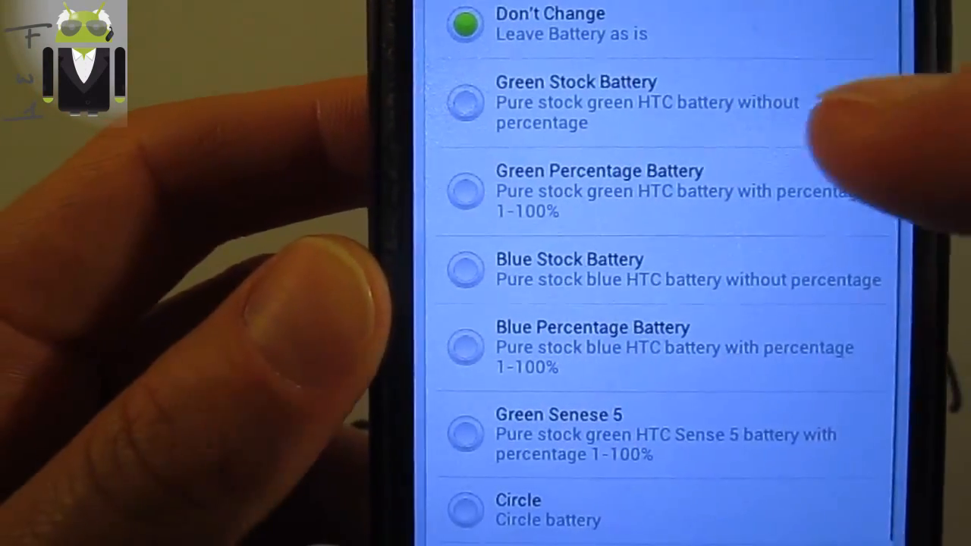
{"action": "scroll", "scroll_direction": "down", "scroll_amount": 3}
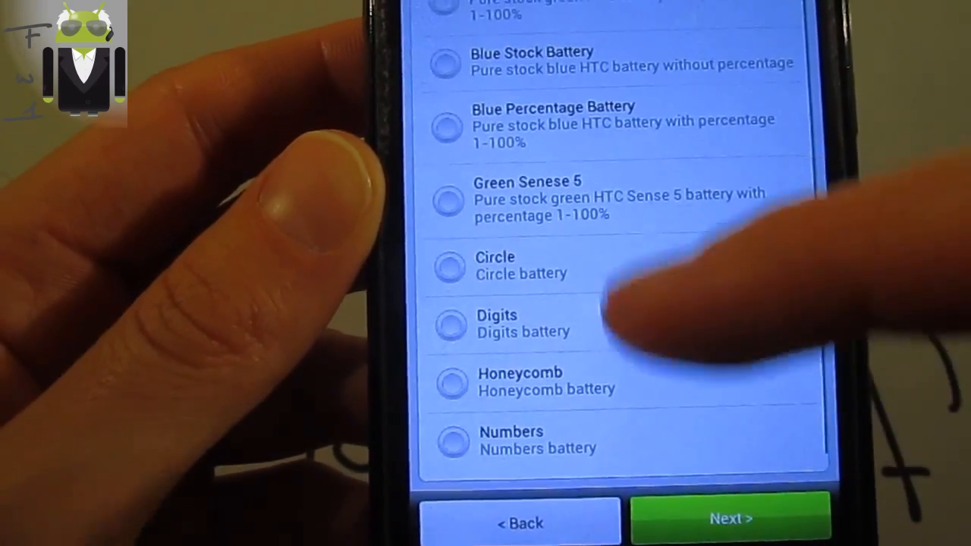
{"action": "left_click", "coordinate": [730, 518]}
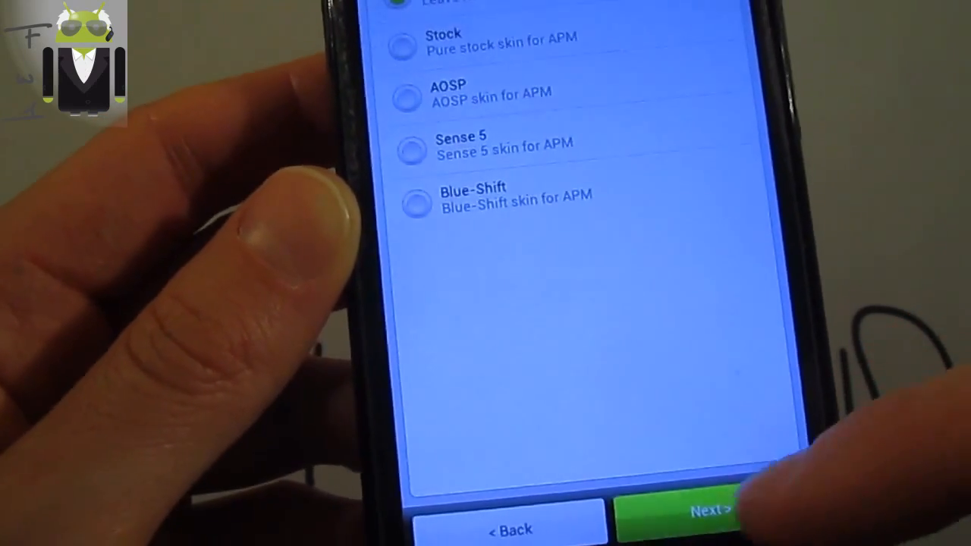
{"action": "left_click", "coordinate": [705, 509]}
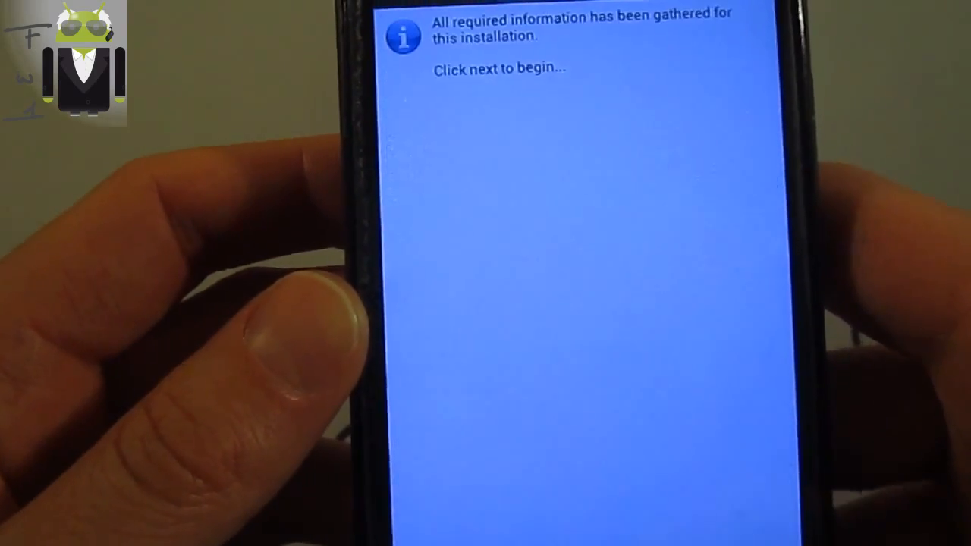
Step: Start flashing the ROM from the final info screen and confirm
{"action": "left_click", "coordinate": [663, 467]}
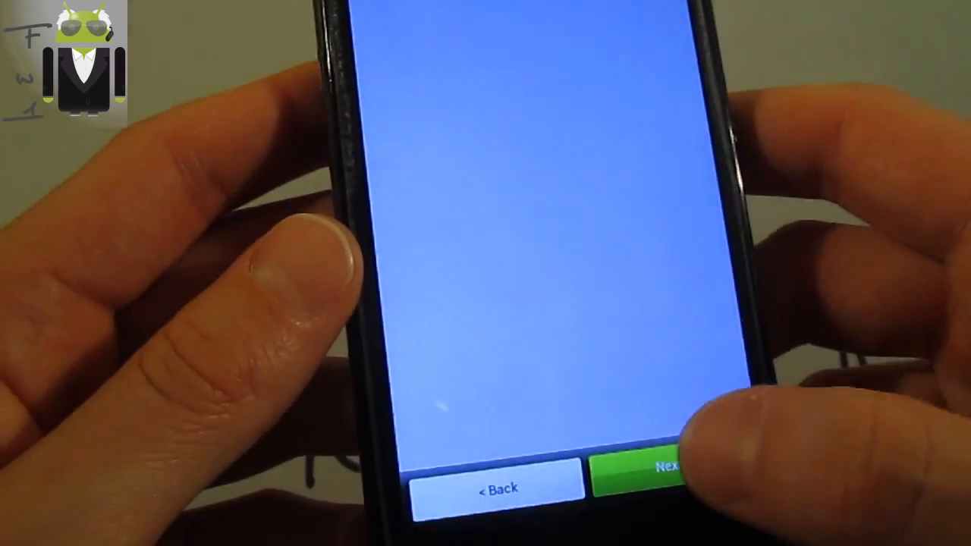
{"action": "left_click", "coordinate": [664, 468]}
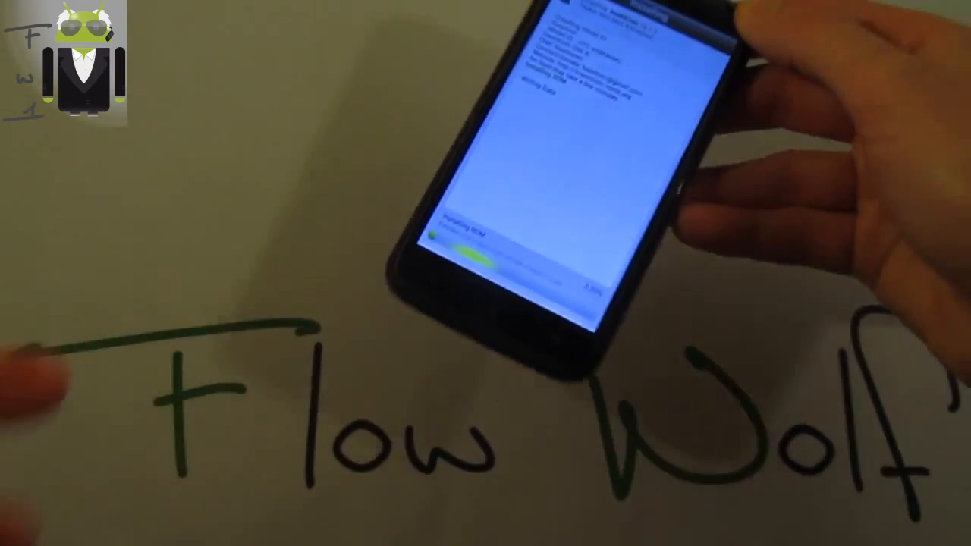